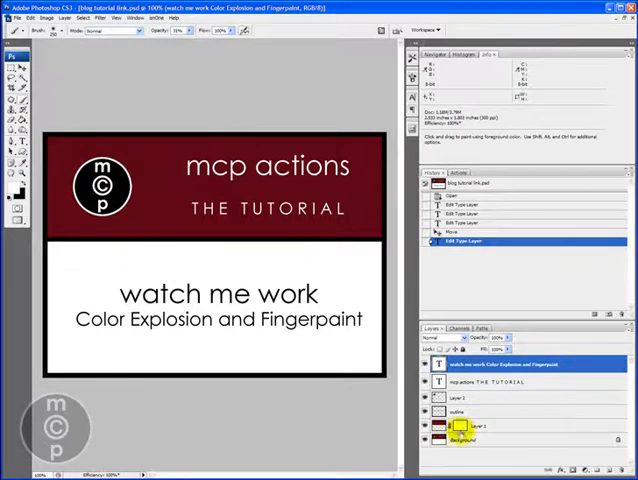
- Show the Actions panel from the Window menu beside the rusty truck photo
left_click(132, 18)
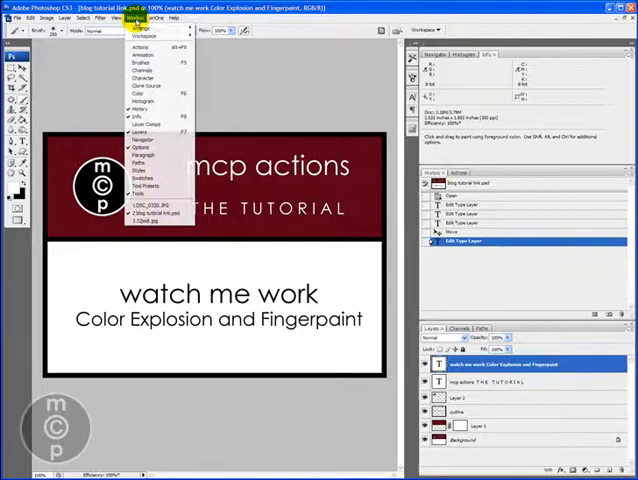
mouse_move(146, 124)
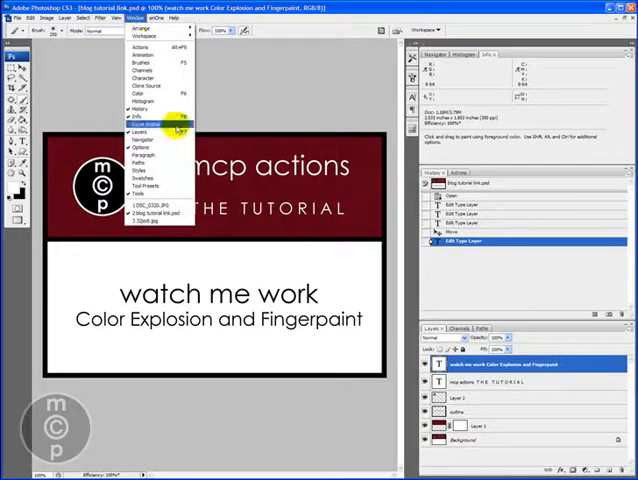
left_click(156, 220)
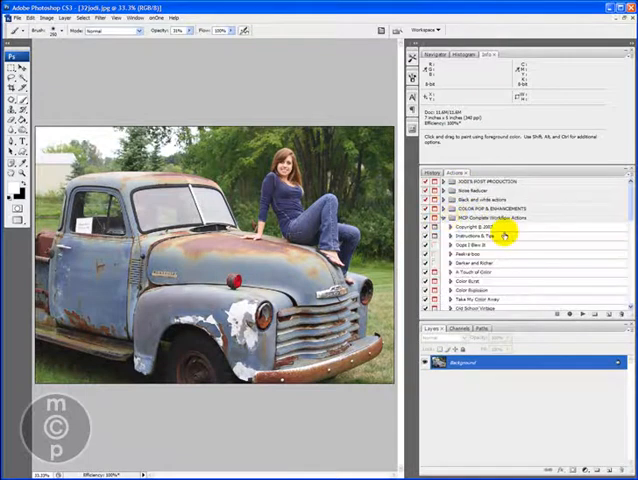
- Play Color Explosion on the truck photo and continue past its first instruction messages
scroll("down", 3)
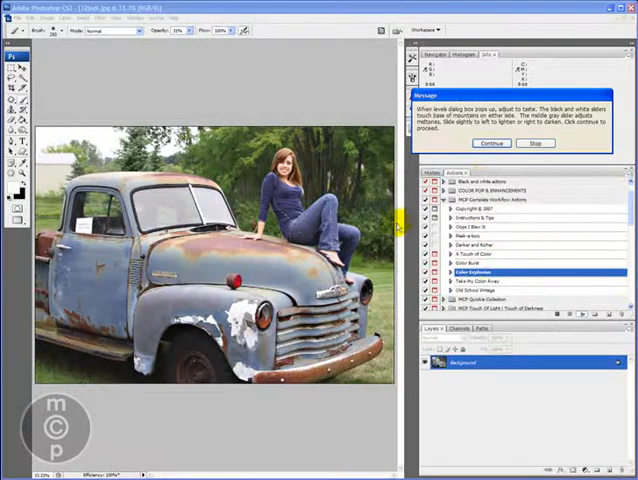
left_click(482, 144)
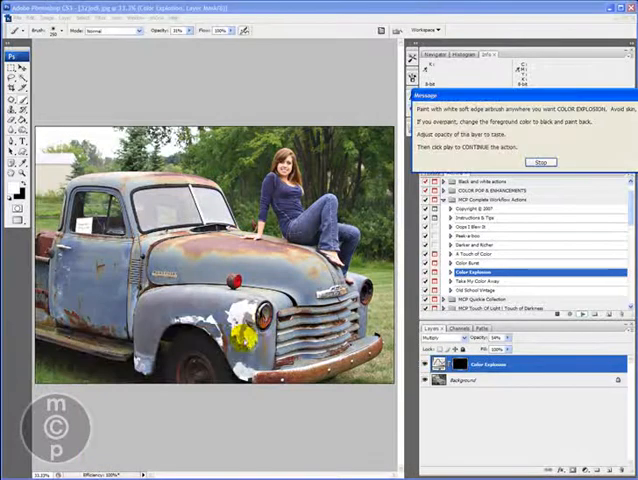
left_click(538, 162)
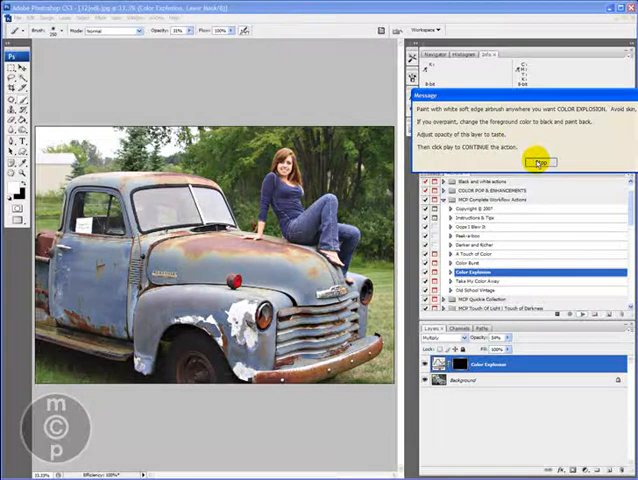
- Continue Color Explosion so the truck bursts with vivid blue and orange colour
left_click(540, 160)
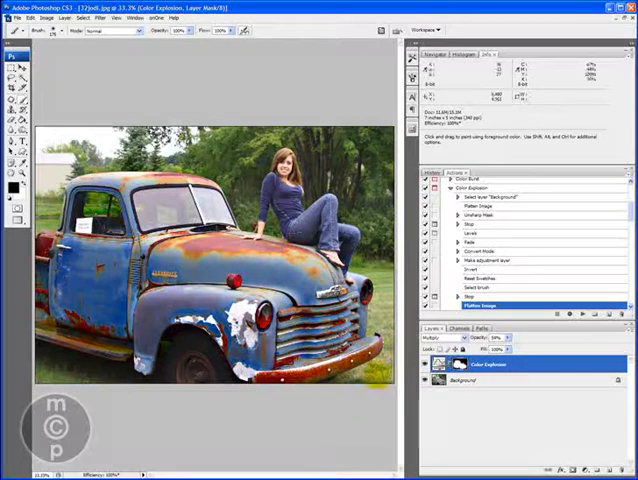
left_click(276, 262)
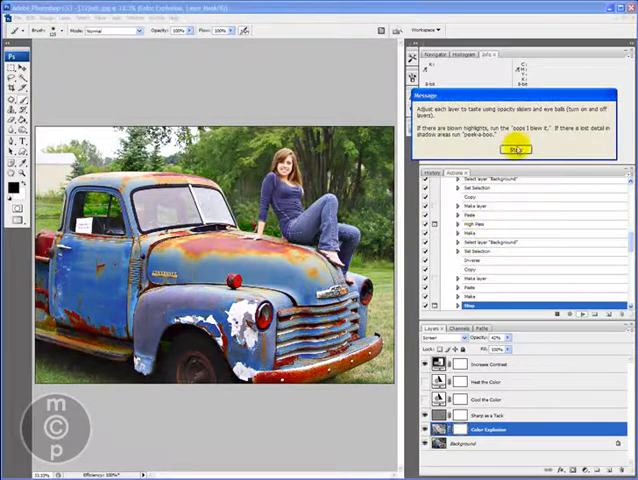
- Dismiss the final Color Explosion message about tuning the stacked layers' opacities
left_click(512, 148)
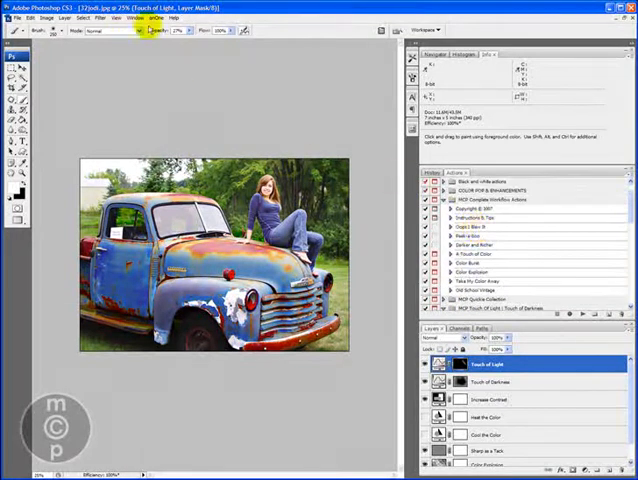
- Switch to the hotel pool bar photo and expand a loaded action set's steps
left_click(136, 22)
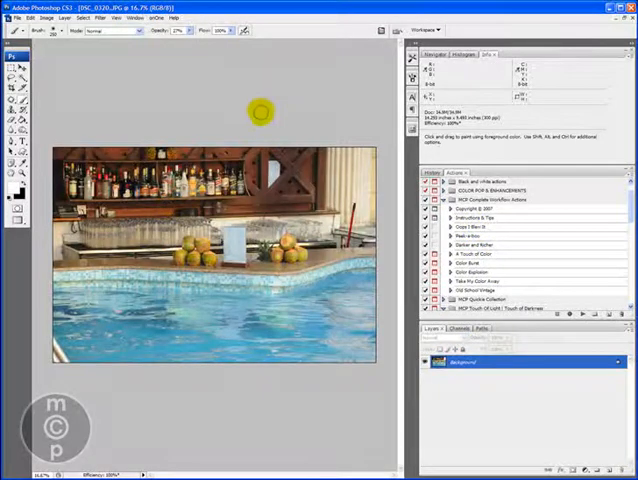
mouse_move(268, 98)
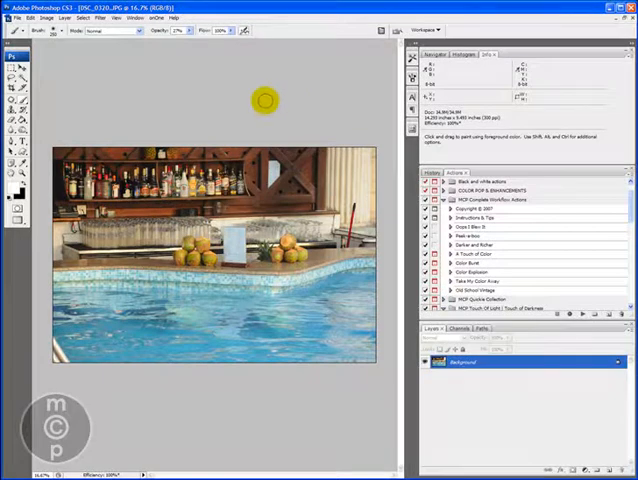
mouse_move(258, 104)
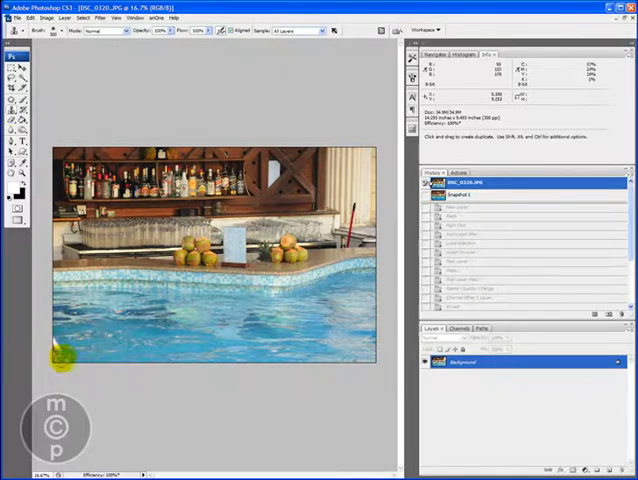
left_click(180, 372)
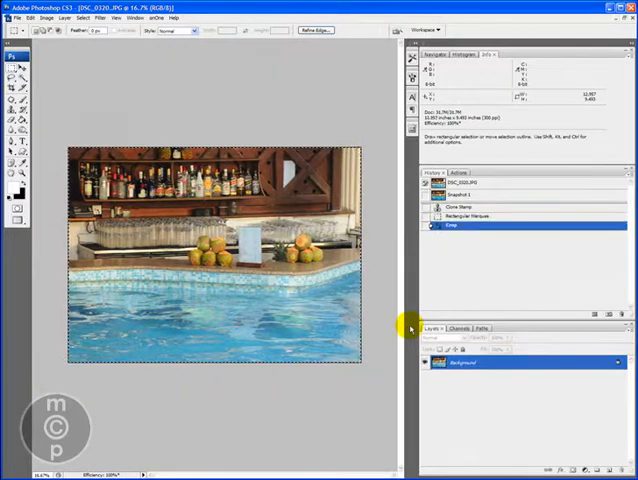
mouse_move(248, 96)
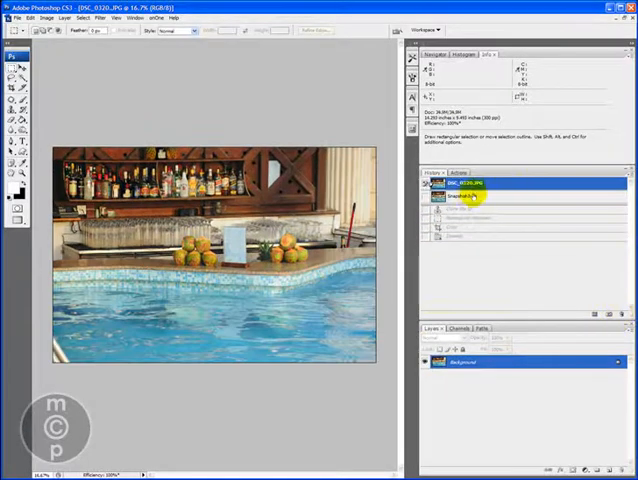
- Expand the larger action set to list its full collection of editing actions
left_click(476, 208)
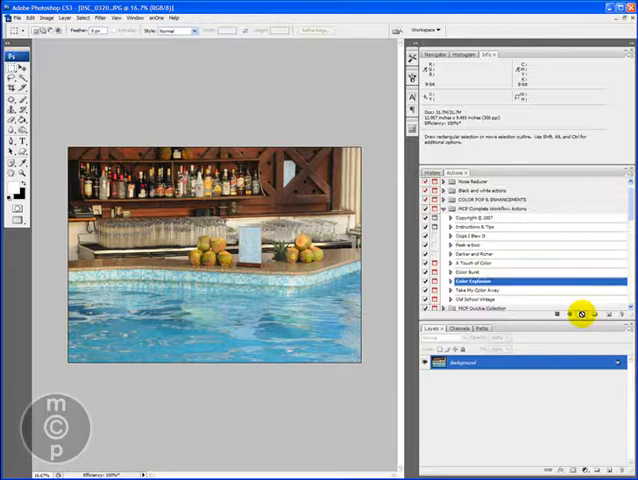
- Run Color Explosion on the pool bar photo so its colours become vividly boosted
left_click(580, 312)
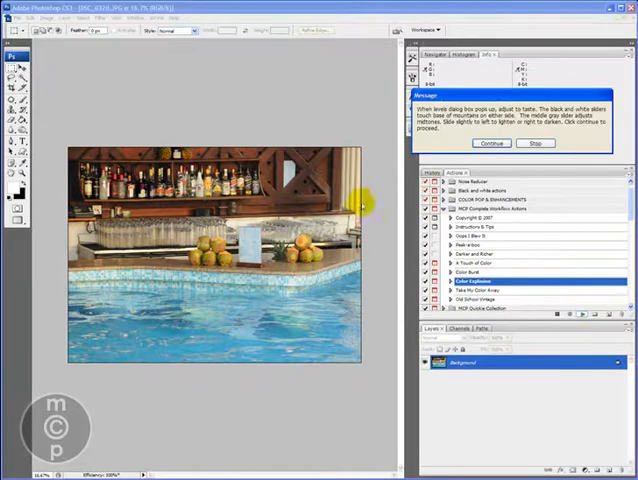
left_click(490, 144)
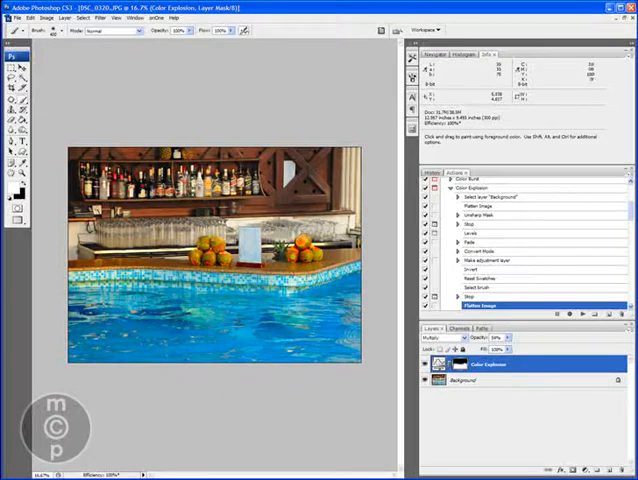
left_click(330, 346)
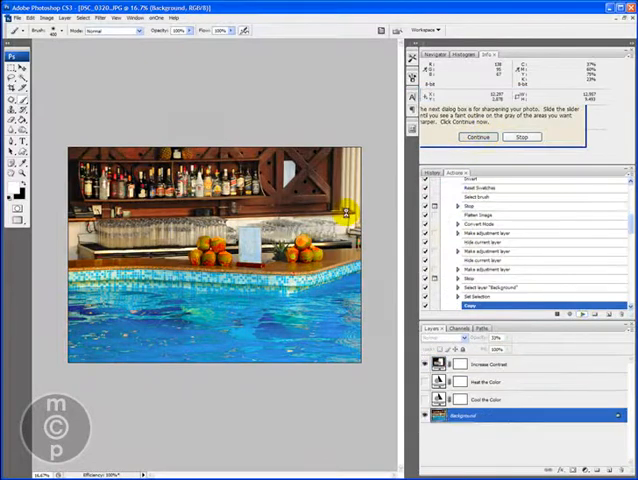
- Continue the next action's messages, stacking more adjustment layers above Color Explosion
left_click(476, 136)
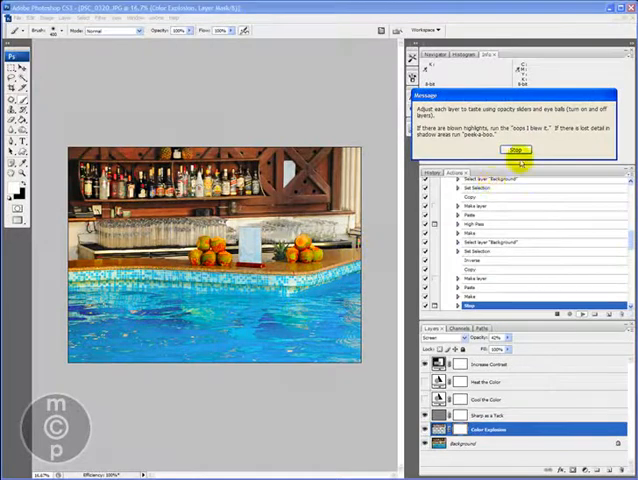
left_click(520, 152)
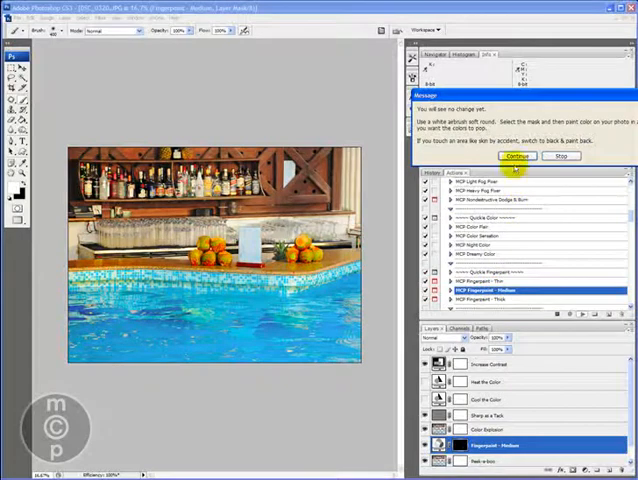
- Continue past the Finger Paint instructions, adding the Fingerpaint layer and mask
left_click(514, 156)
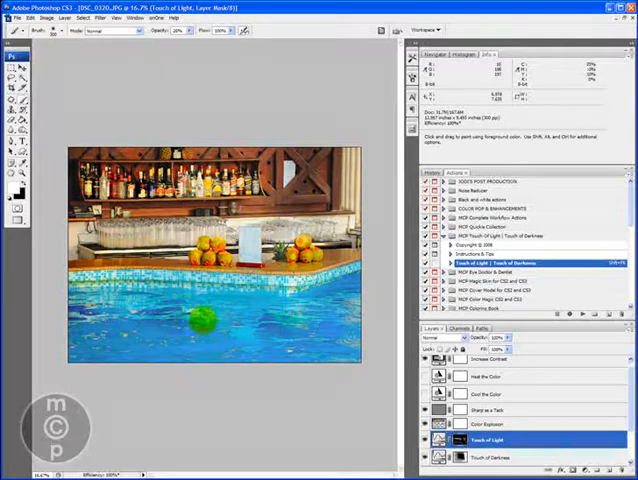
- Brush extra light onto the pool on the Touch of Light layer mask
left_click_drag(200, 320, 120, 370)
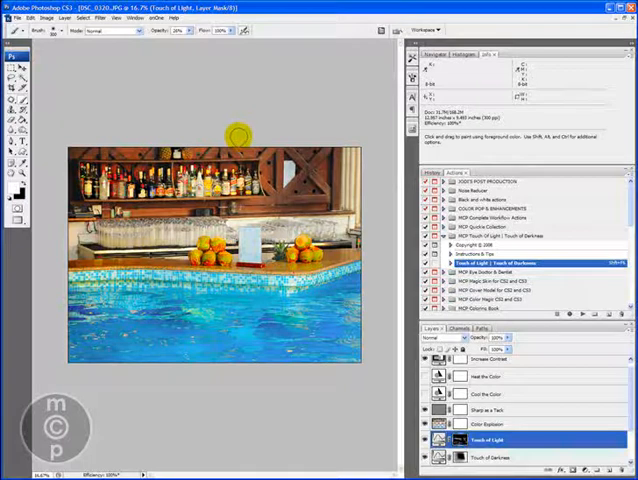
mouse_move(76, 90)
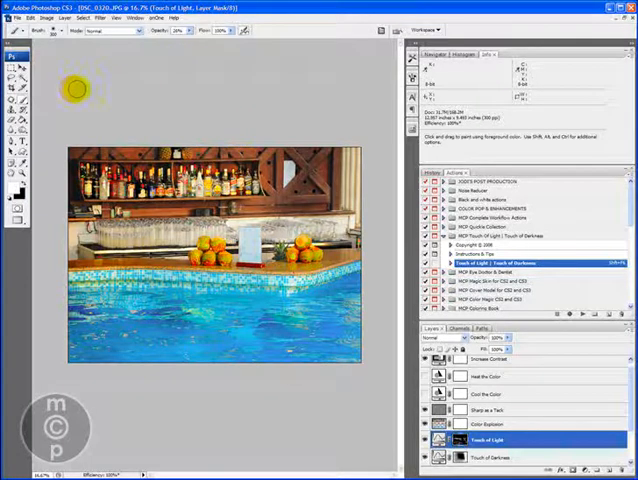